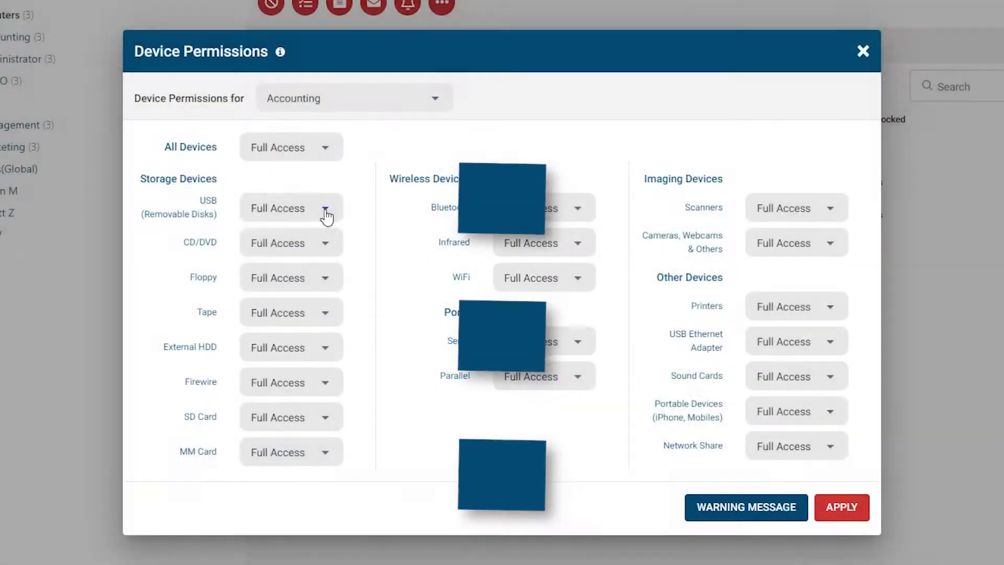
# Step: Set USB removable disks to Read Only and CD/DVD to No Access in Device Permissions
pyautogui.click(291, 207)
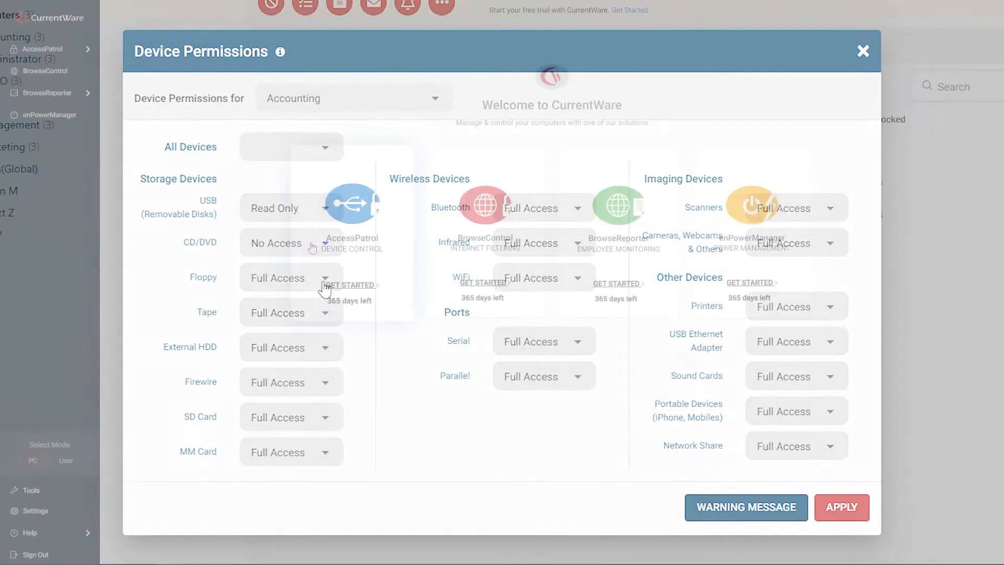
pyautogui.click(863, 51)
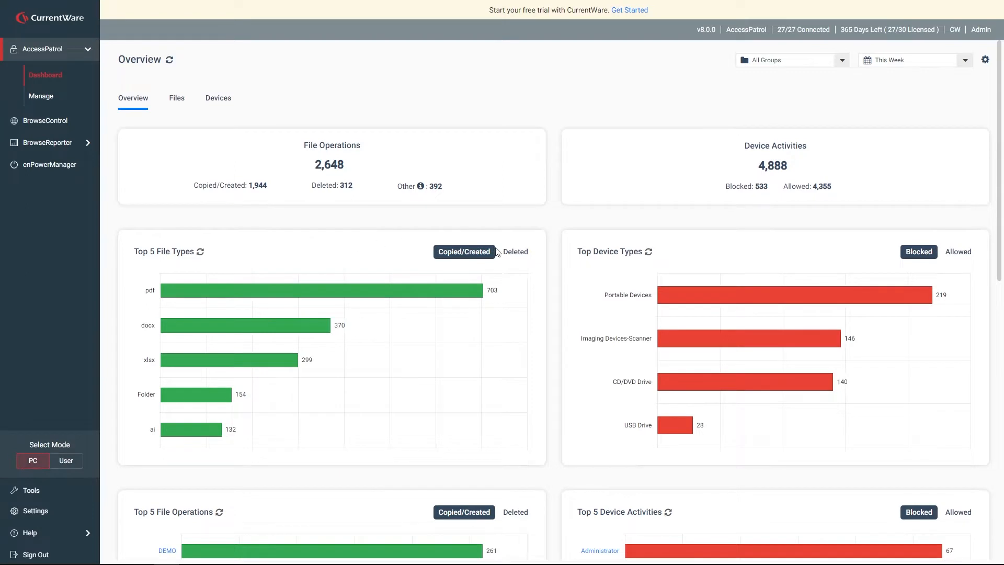
# Step: Switch Top 5 File Types to Deleted, then revisit the USB and CD/DVD access dropdowns
pyautogui.click(509, 251)
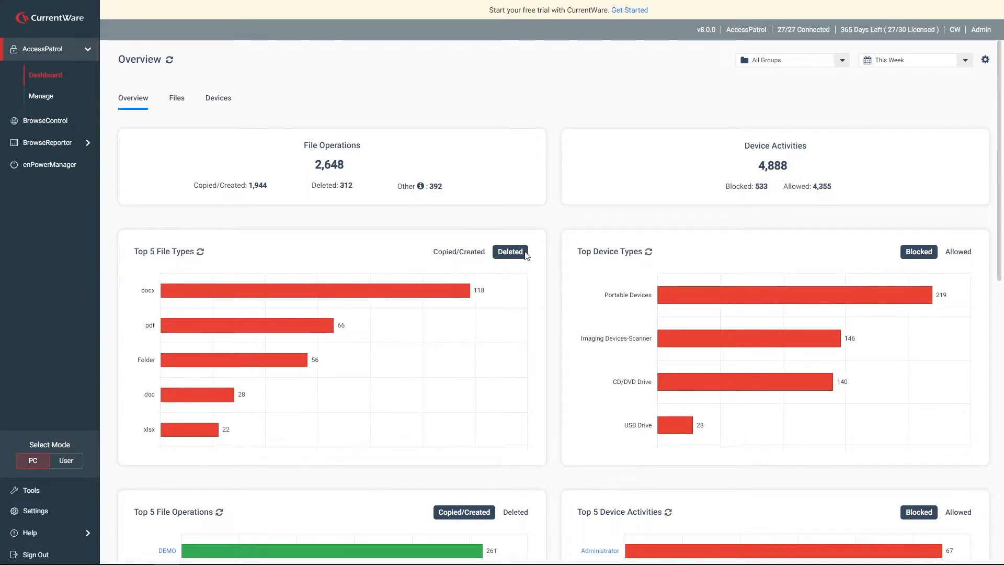
pyautogui.scroll(-3)
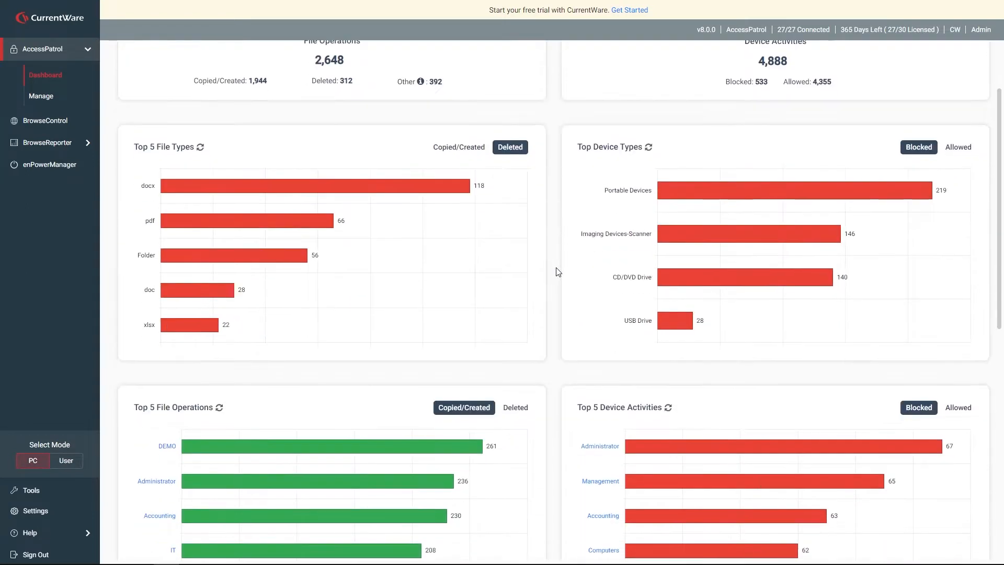
pyautogui.scroll(-3)
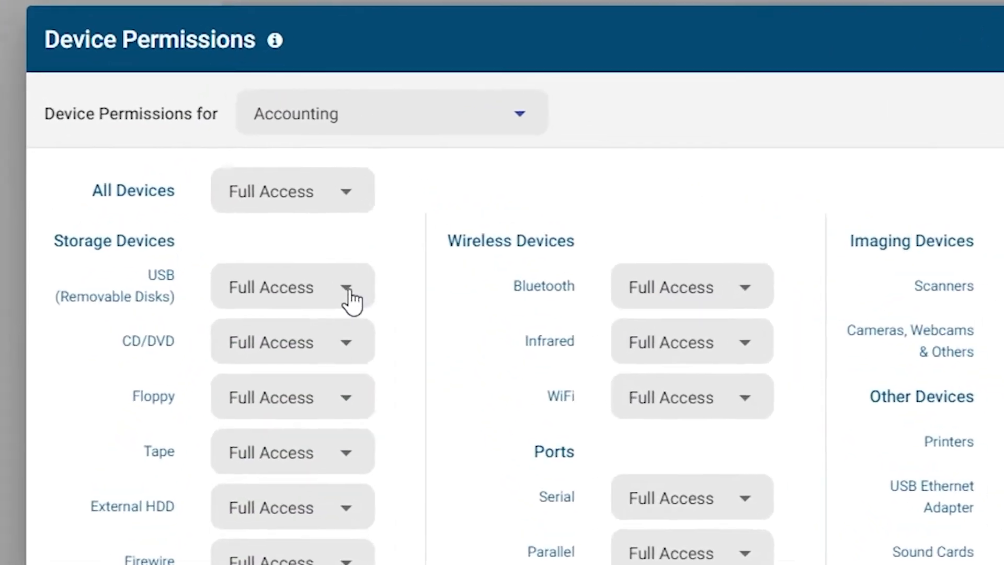
pyautogui.click(270, 286)
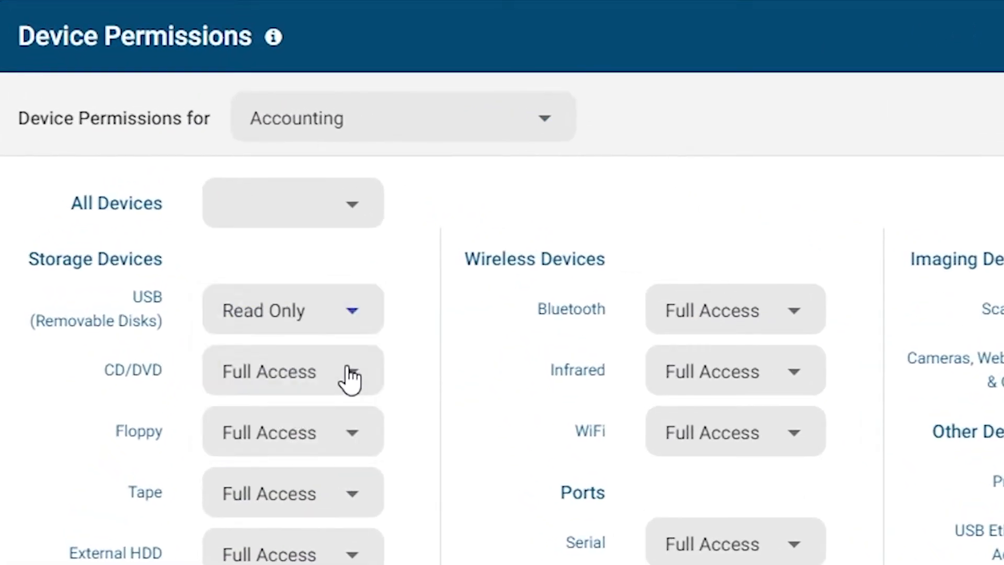
pyautogui.click(291, 370)
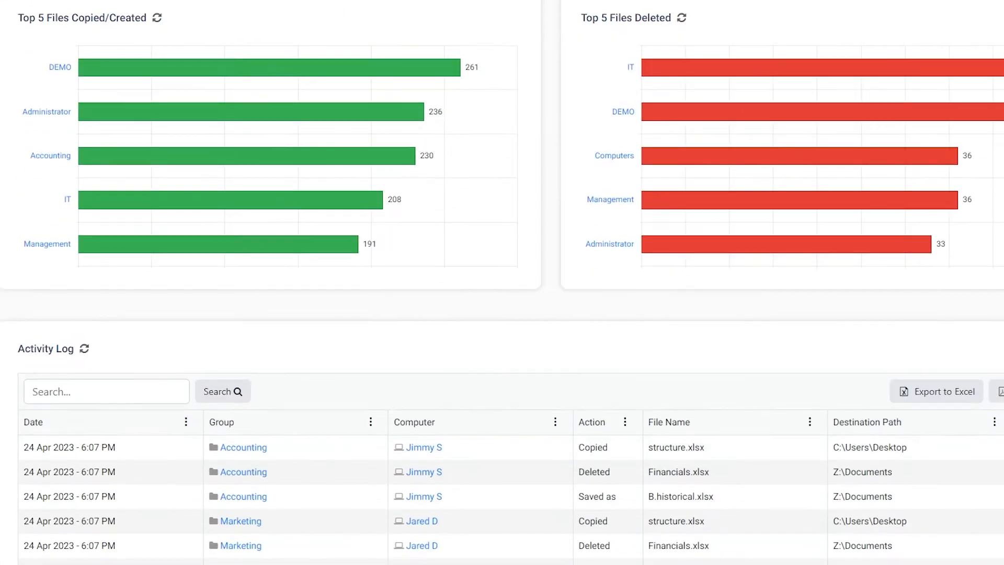
# Step: Scroll further down the Files dashboard report
pyautogui.scroll(-3)
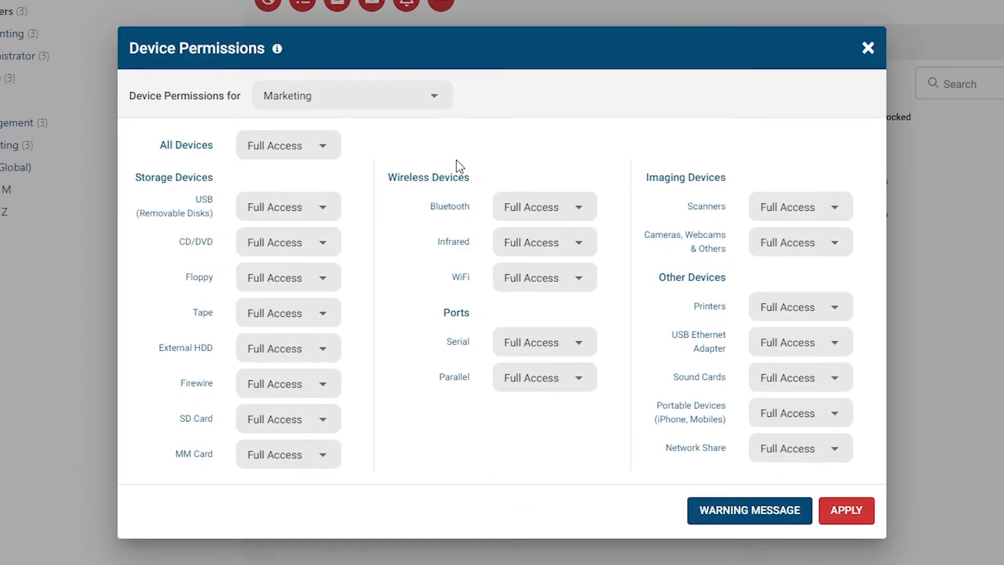
# Step: Switch Device Permissions to the Accounting group and pick an access level for CD/DVD drives
pyautogui.click(352, 95)
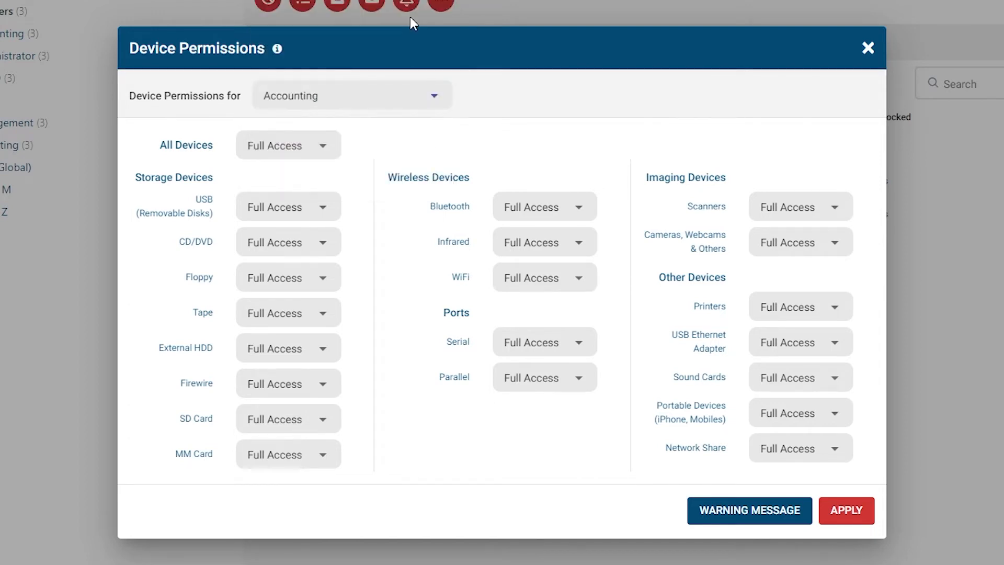
pyautogui.moveTo(398, 143)
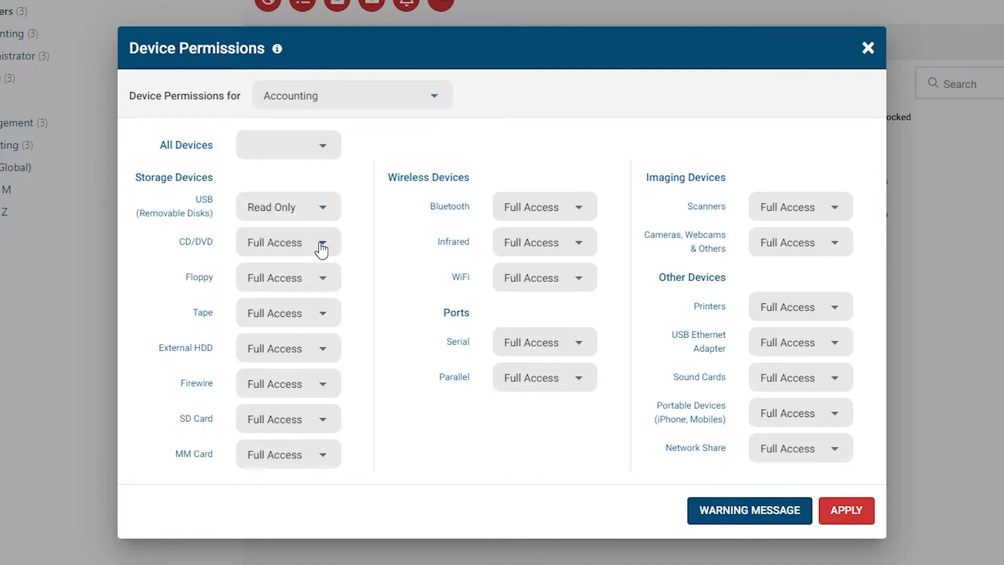
pyautogui.click(287, 241)
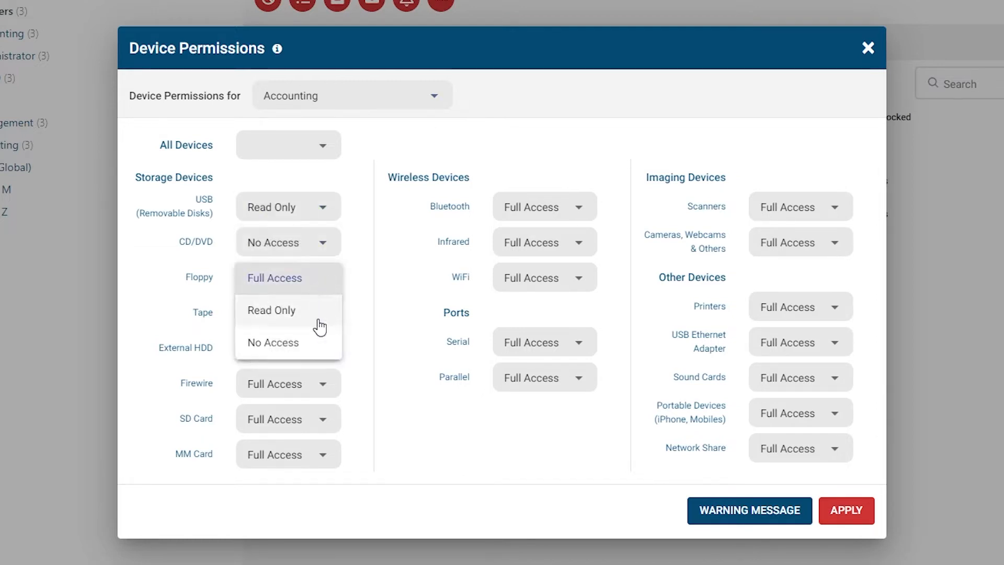
pyautogui.click(272, 342)
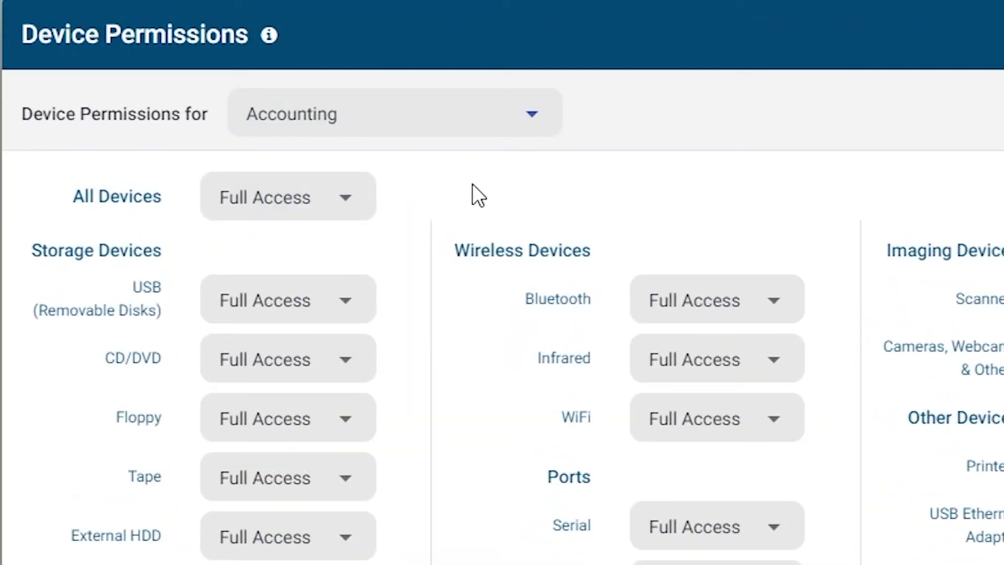
pyautogui.moveTo(347, 314)
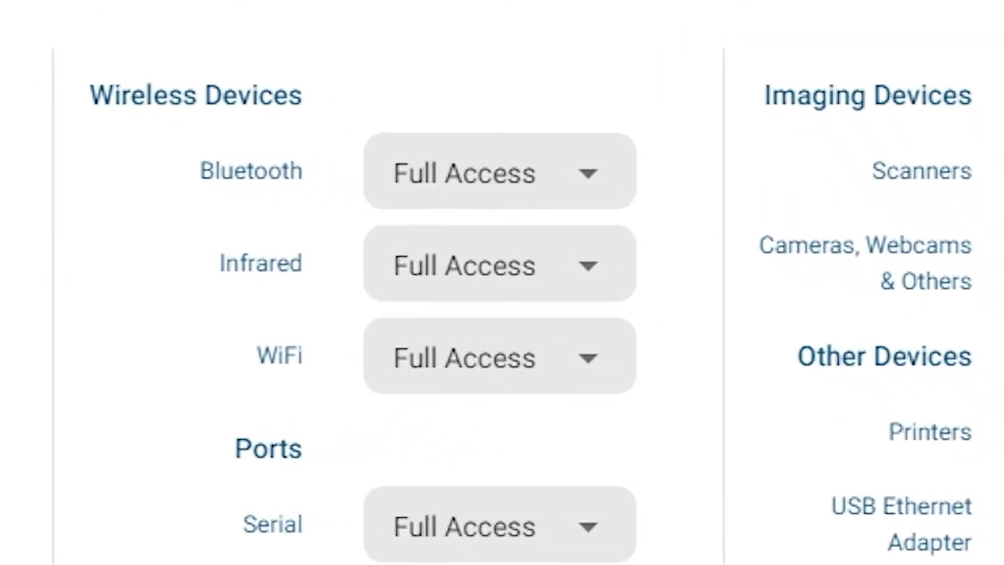
# Step: Browse the device categories, then list available devices to allow by PnP Device ID
pyautogui.scroll(-3)
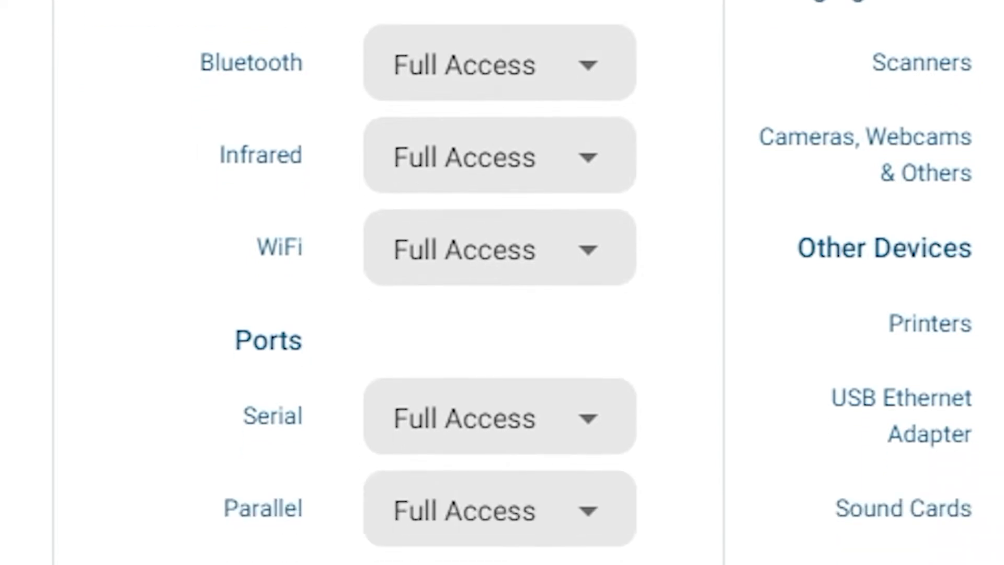
pyautogui.scroll(-3)
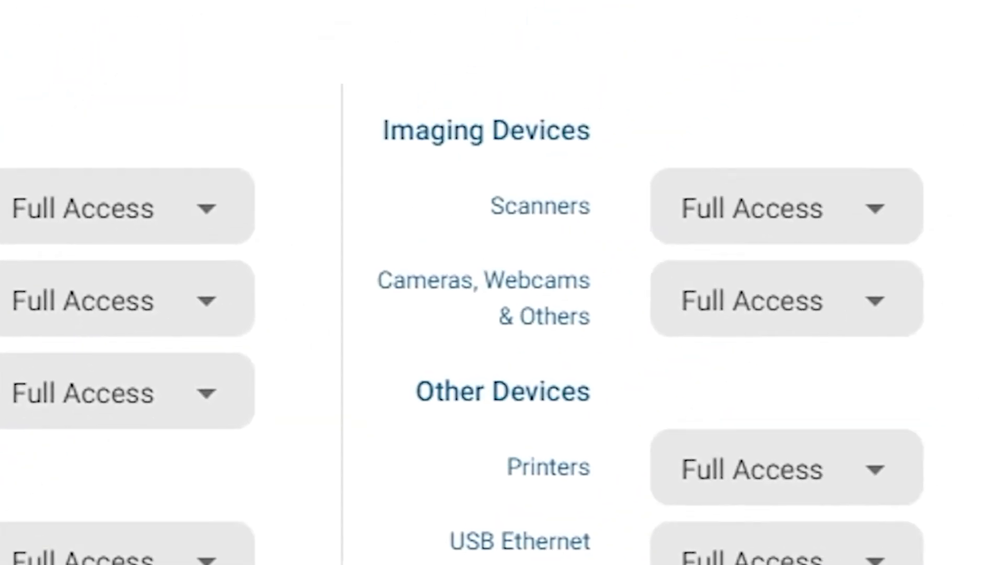
pyautogui.scroll(-3)
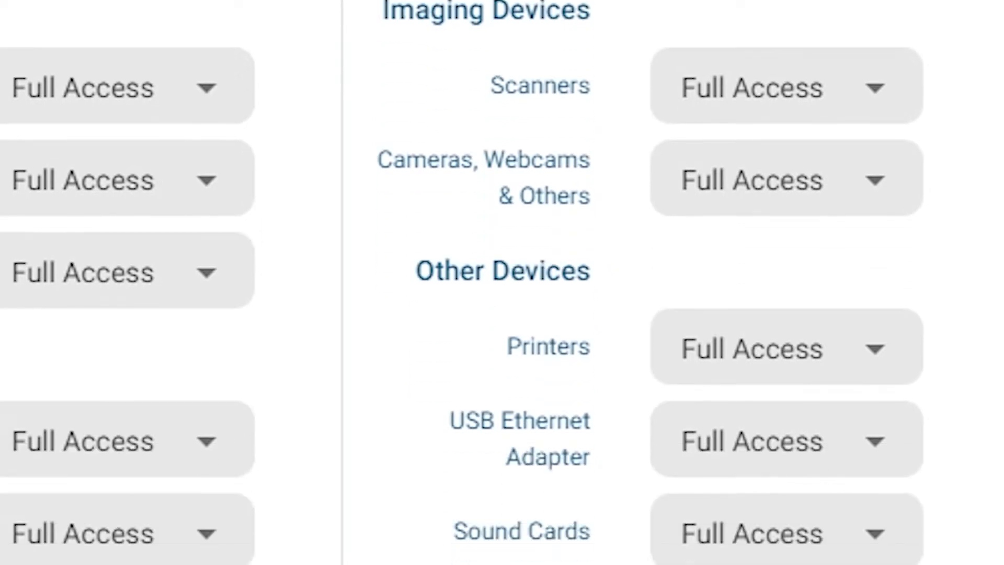
pyautogui.scroll(-3)
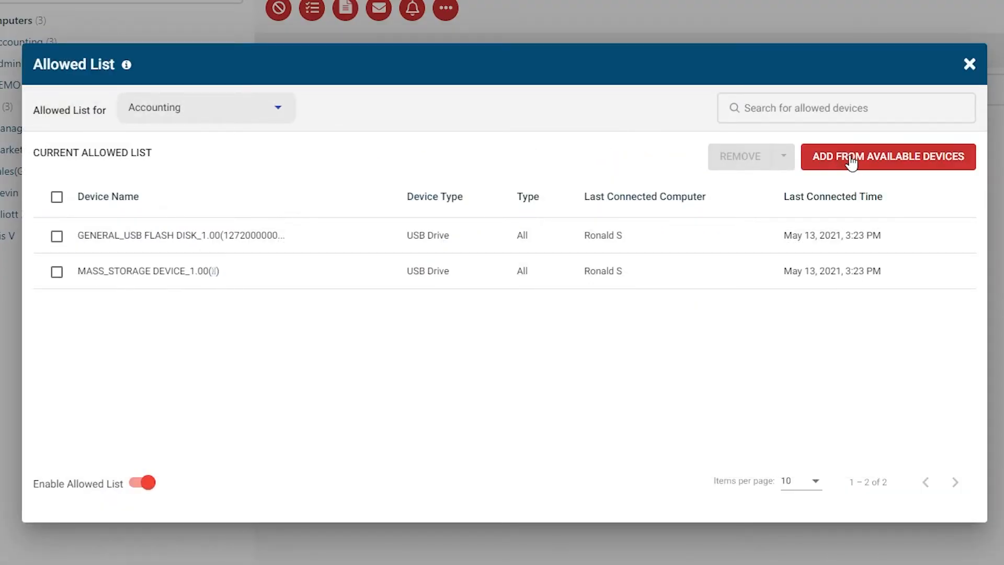
pyautogui.click(888, 156)
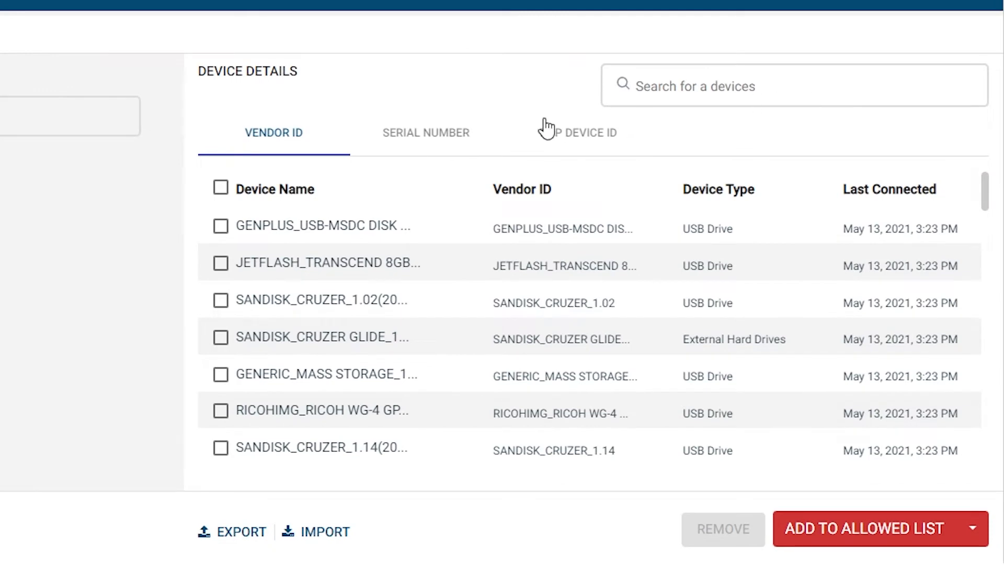
pyautogui.click(220, 226)
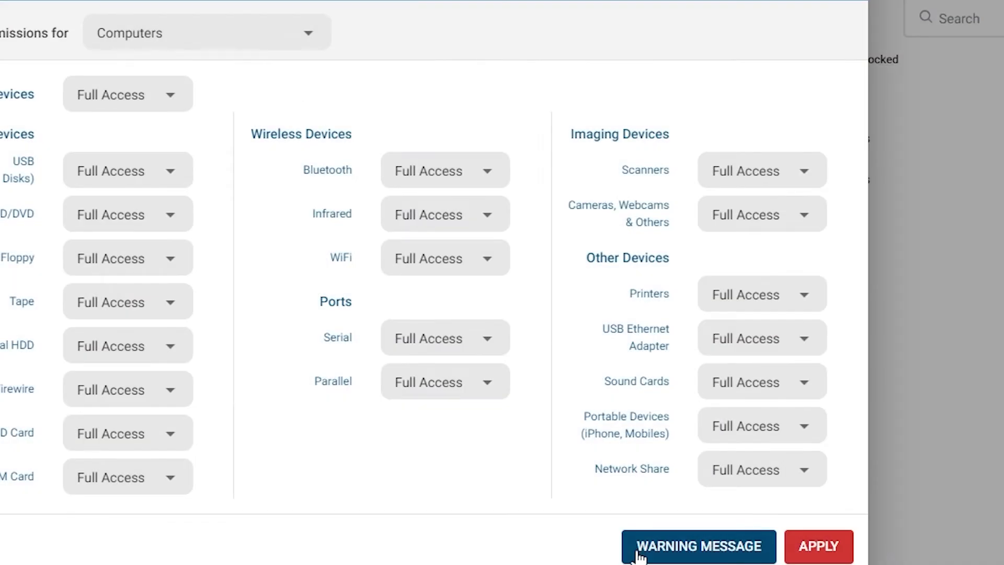
# Step: Choose the blocked-device warning message and apply it to client computers
pyautogui.click(699, 546)
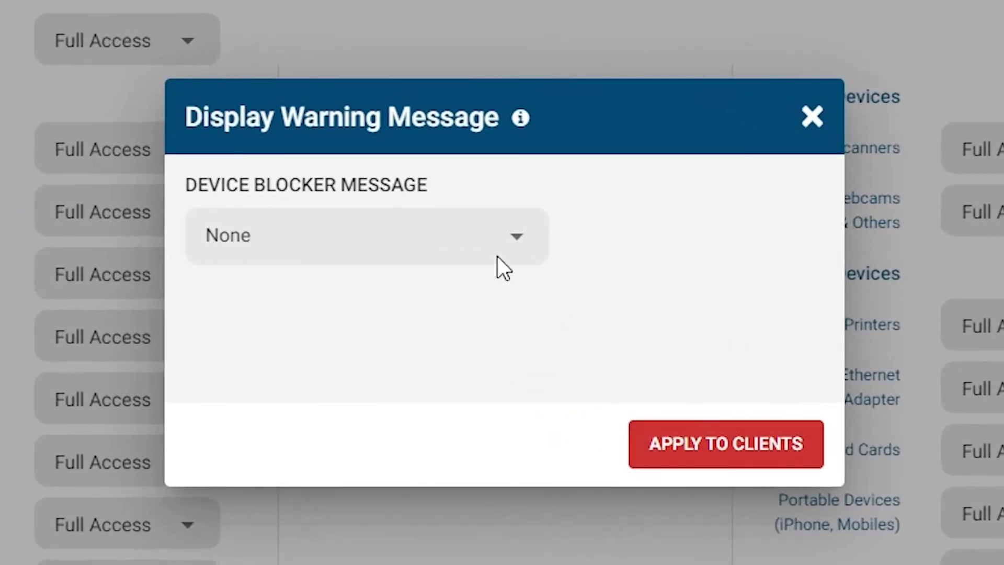
pyautogui.click(366, 235)
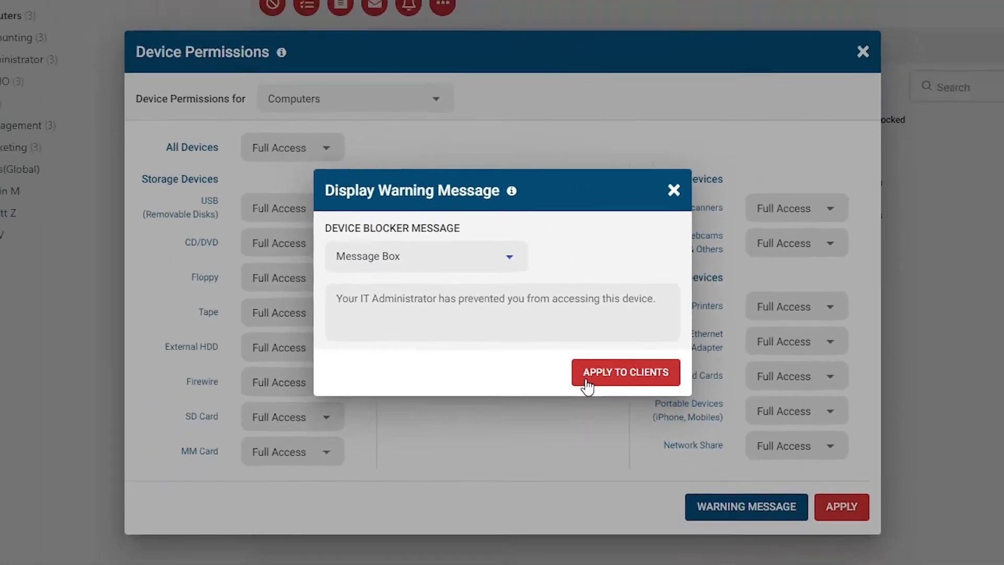
pyautogui.click(625, 372)
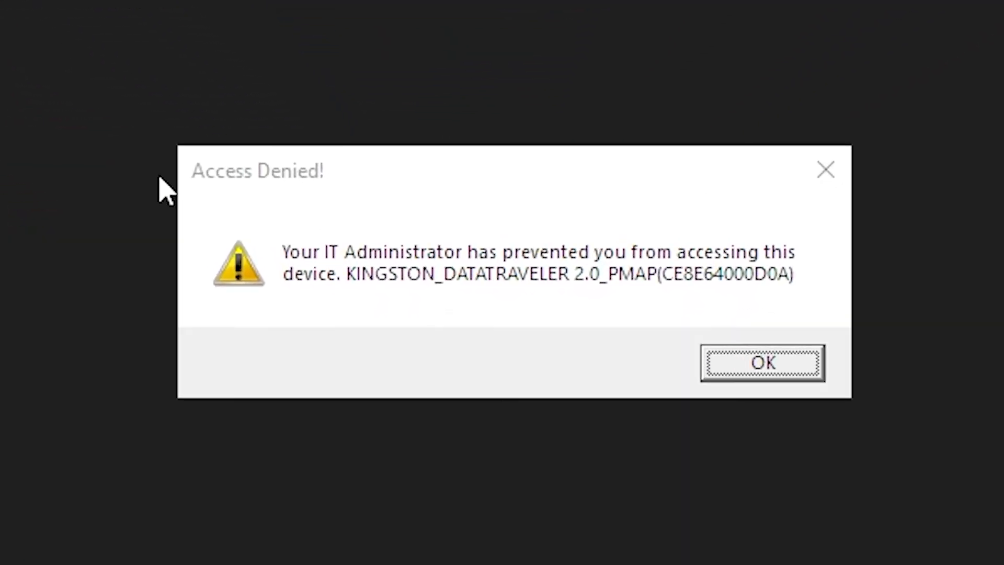
pyautogui.click(763, 363)
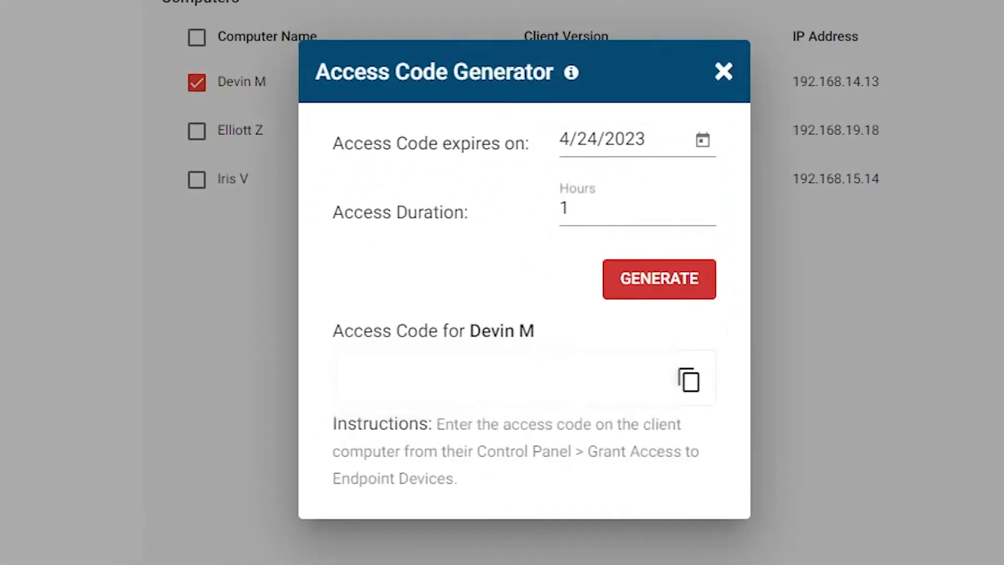
# Step: Generate a one-hour access code for the computer and copy it
pyautogui.click(658, 278)
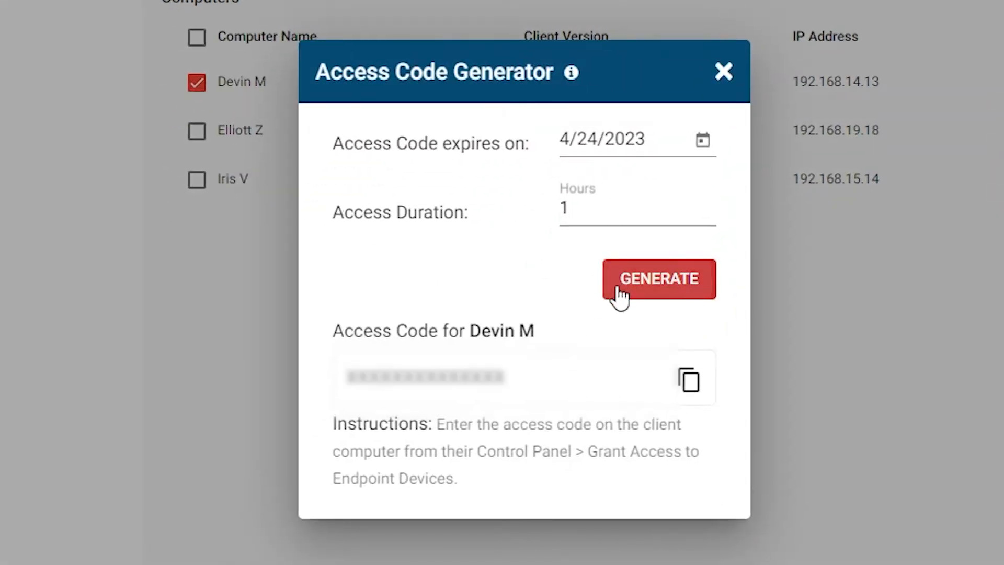
pyautogui.click(723, 71)
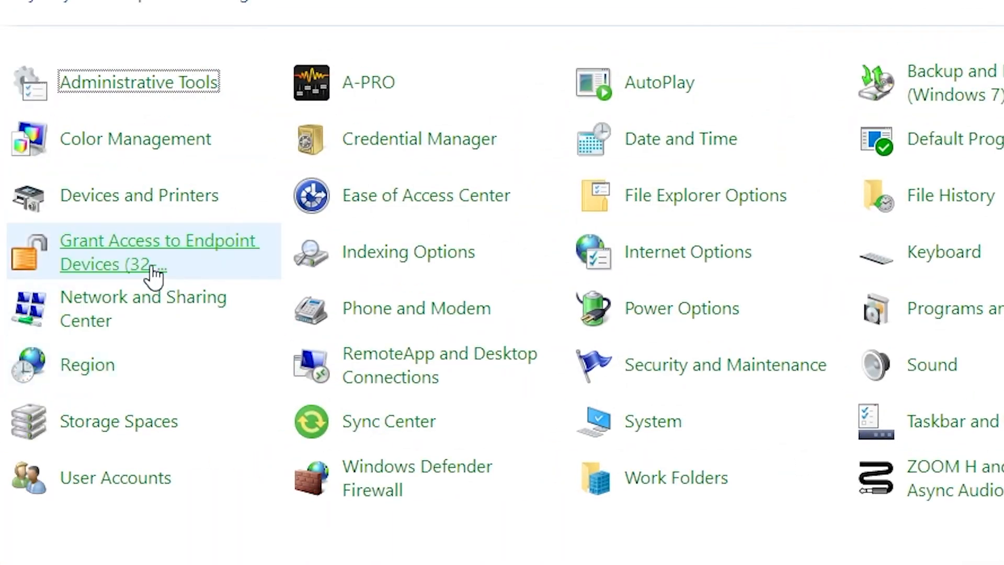
# Step: Unlock endpoint devices for one hour by submitting the access code in Grant Access to Endpoint Devices
pyautogui.click(158, 252)
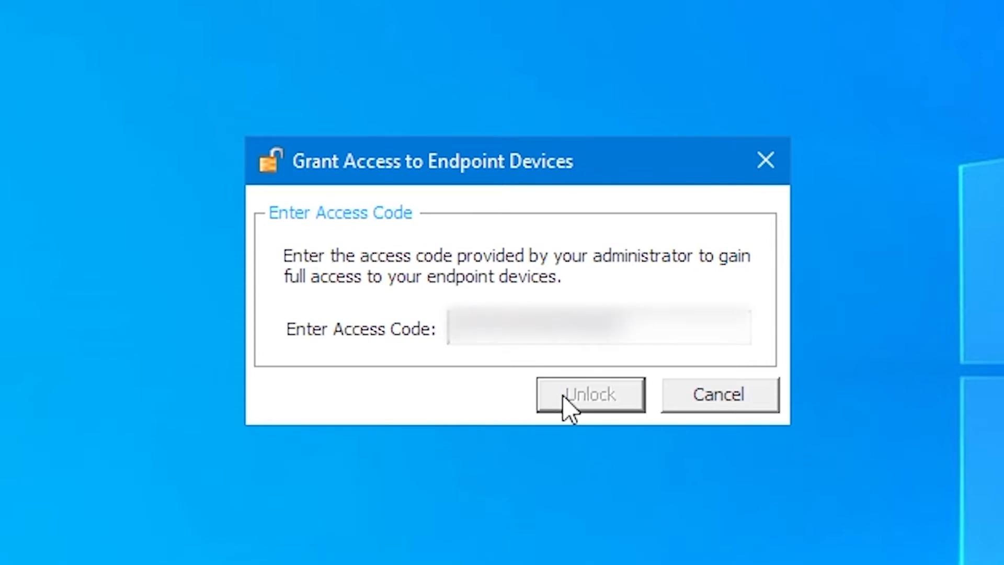
pyautogui.click(589, 393)
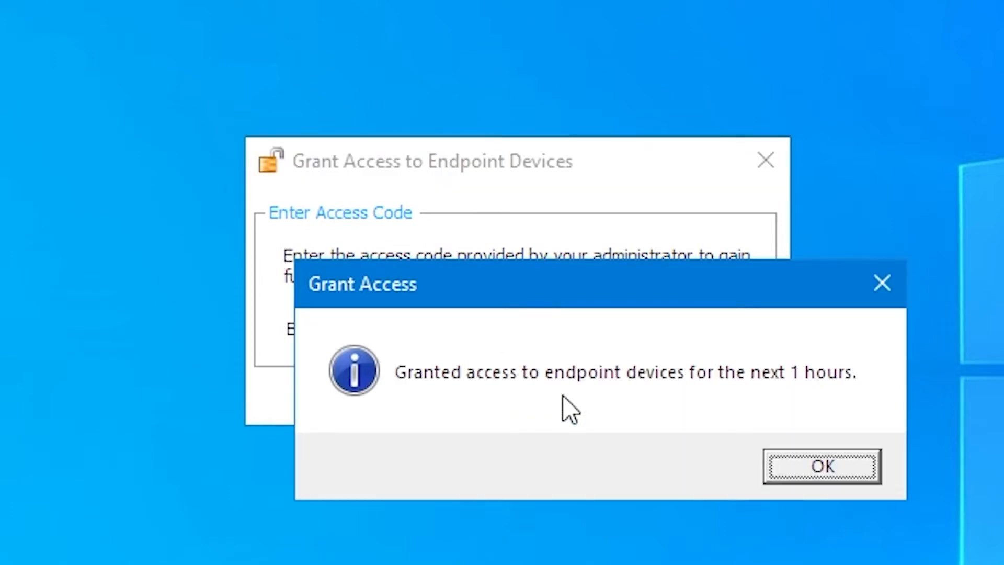
pyautogui.click(822, 465)
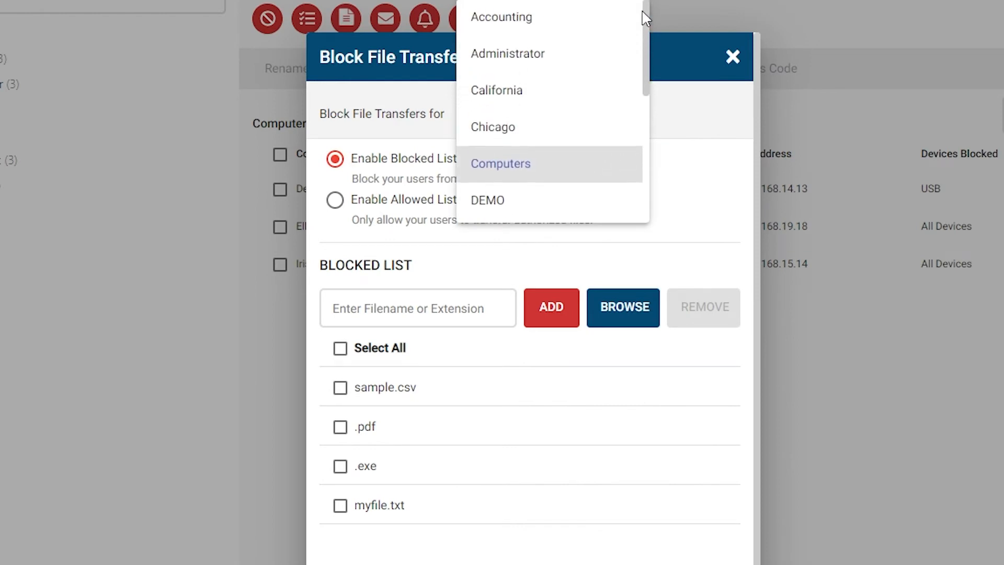
# Step: Switch Accounting's file transfer rules to an allowed list and add jpg to it
pyautogui.click(501, 16)
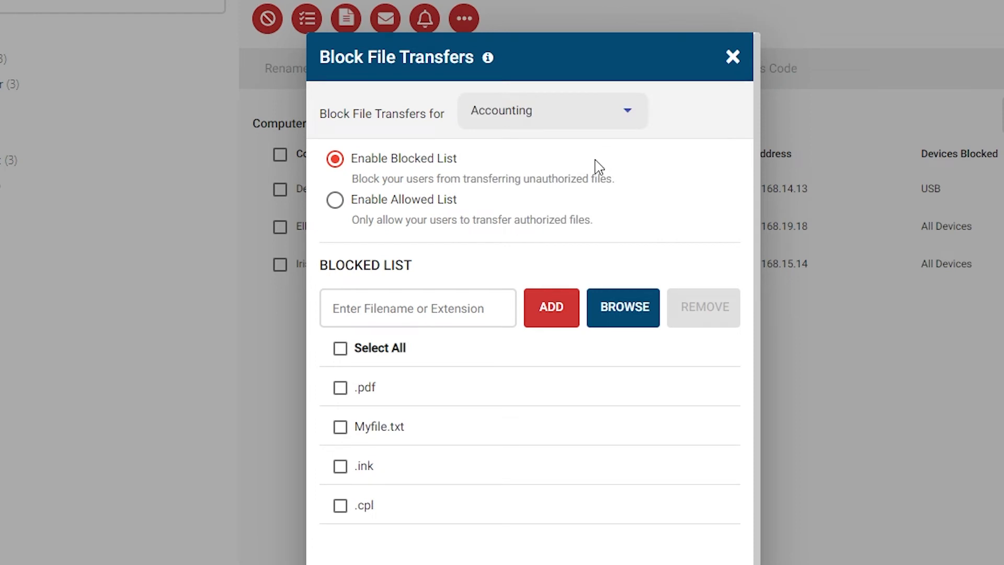
pyautogui.moveTo(395, 179)
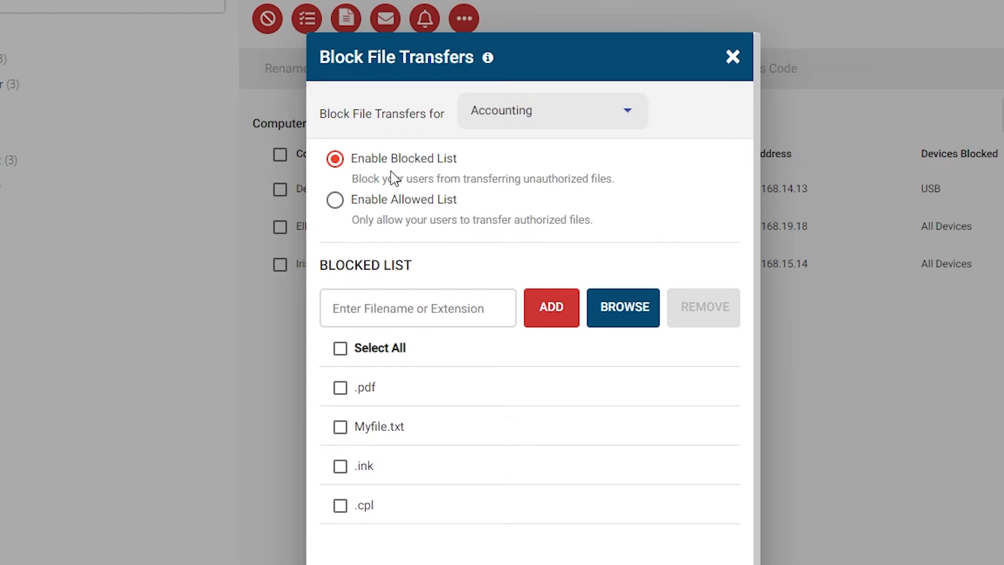
pyautogui.moveTo(335, 200)
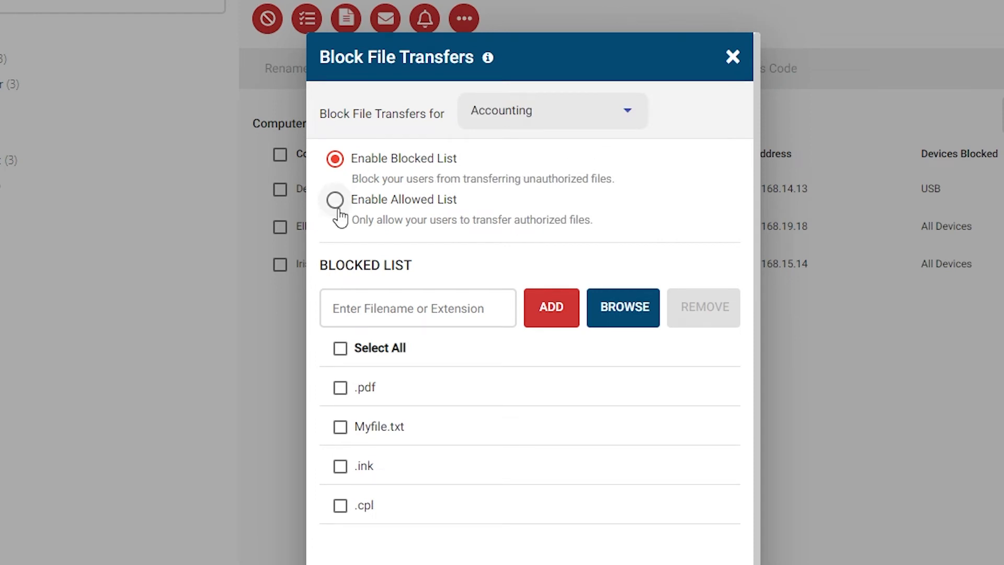
pyautogui.click(335, 200)
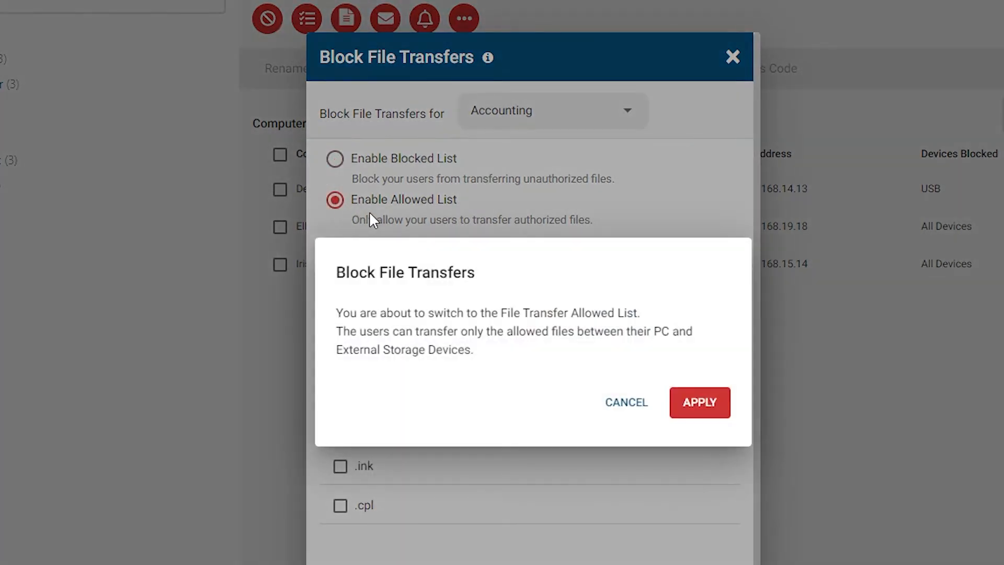
pyautogui.moveTo(697, 355)
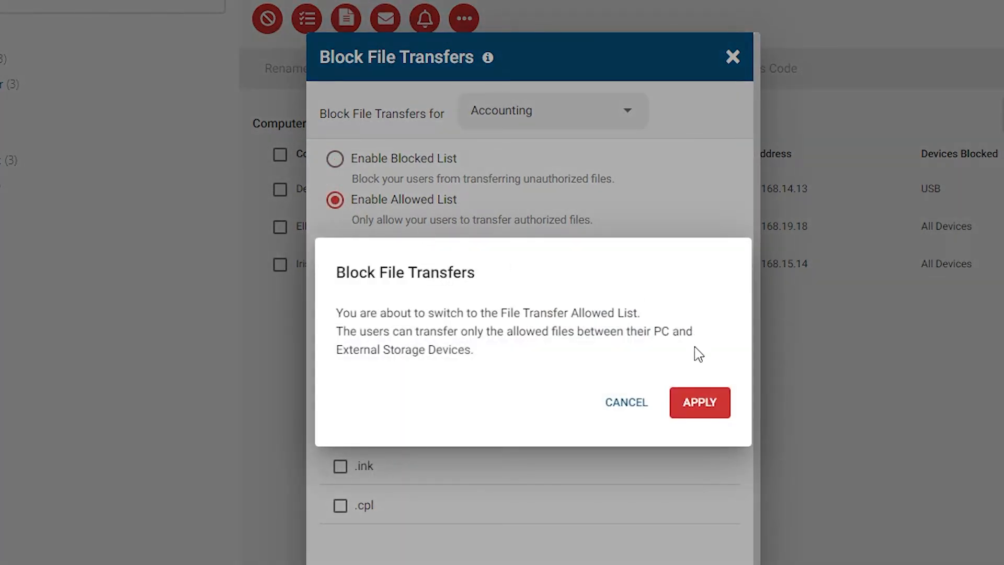
pyautogui.click(700, 401)
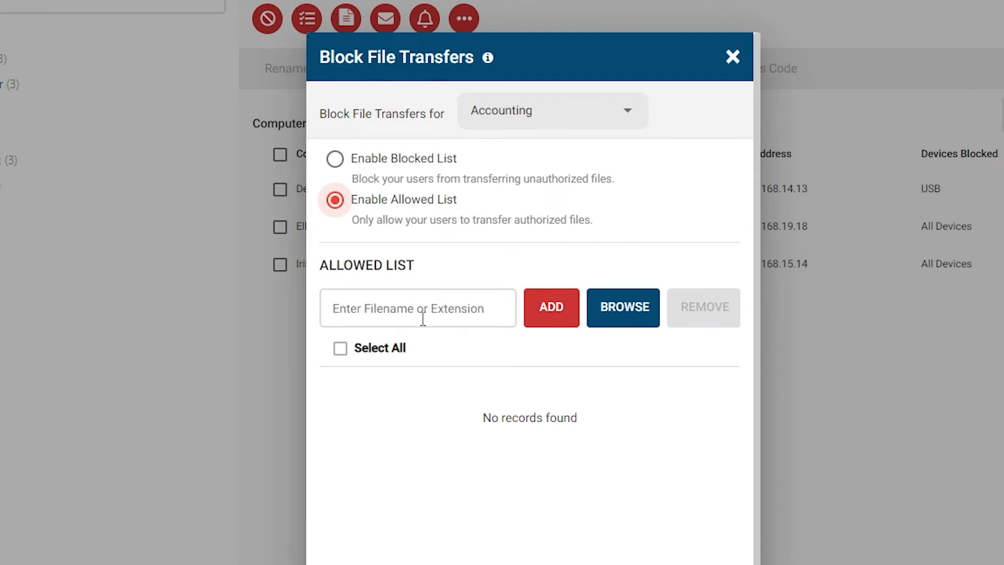
pyautogui.write('jpg')
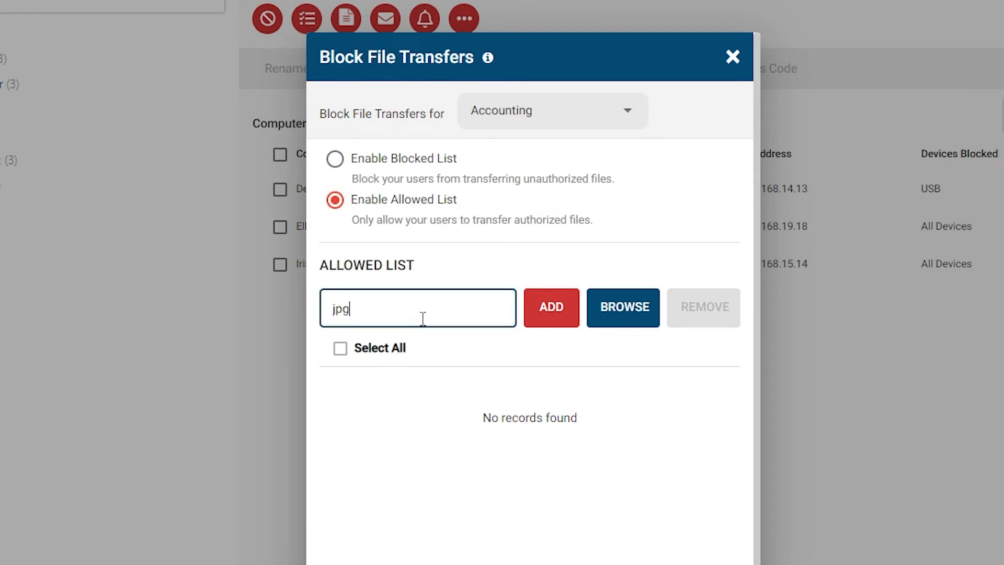
pyautogui.click(549, 308)
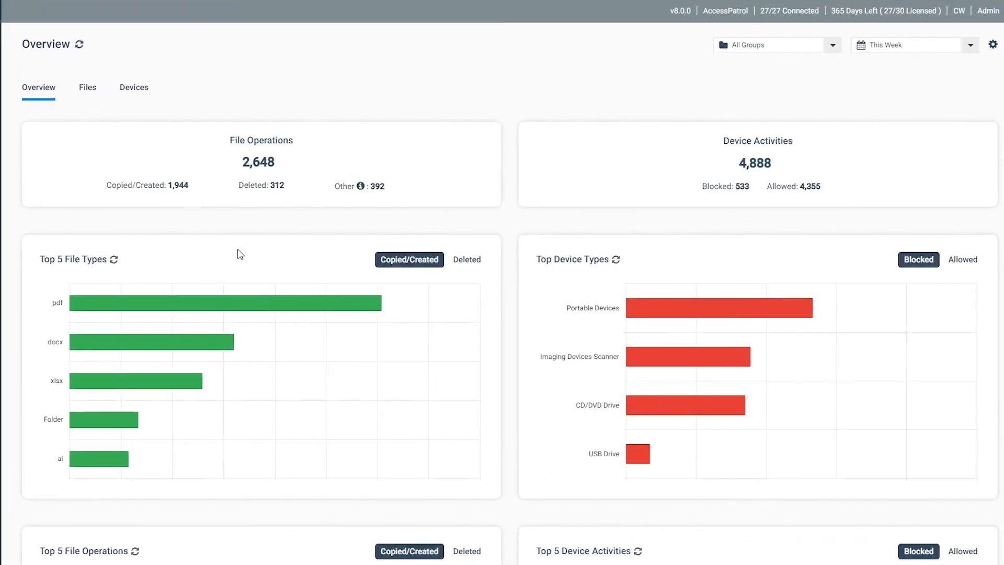
# Step: Show Top 5 File Types for deleted files and move down to the per-computer dashboards
pyautogui.click(462, 259)
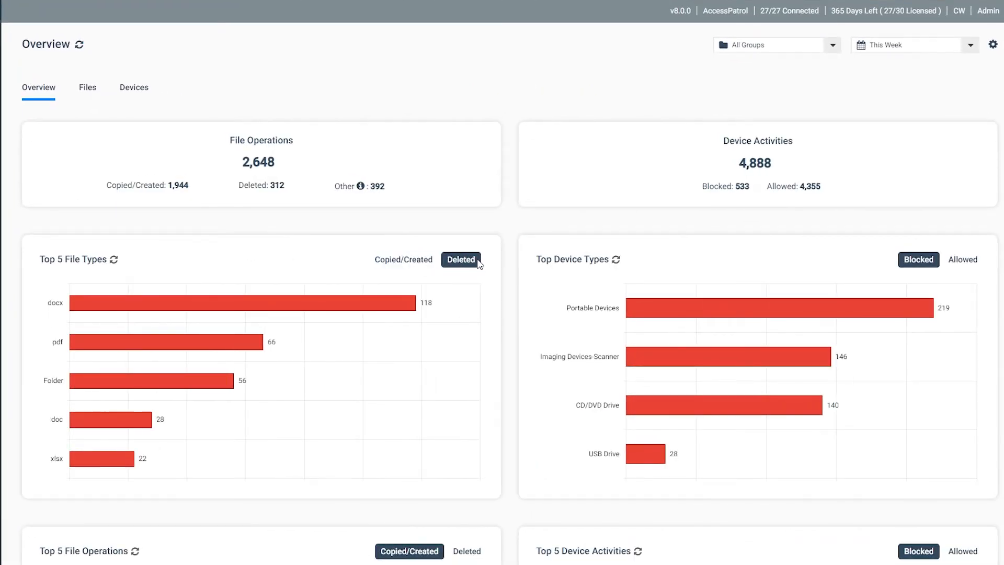
pyautogui.scroll(-3)
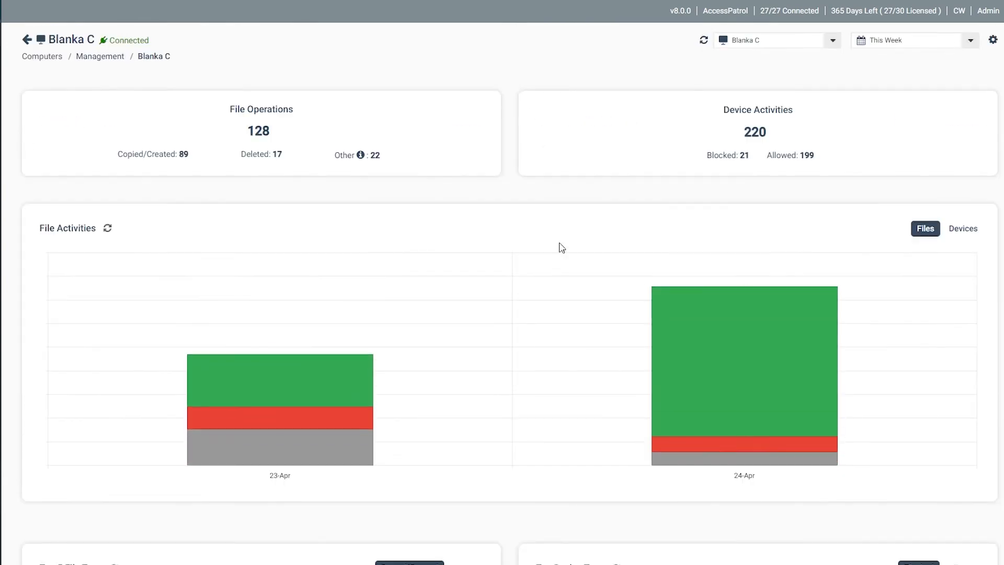
pyautogui.scroll(-3)
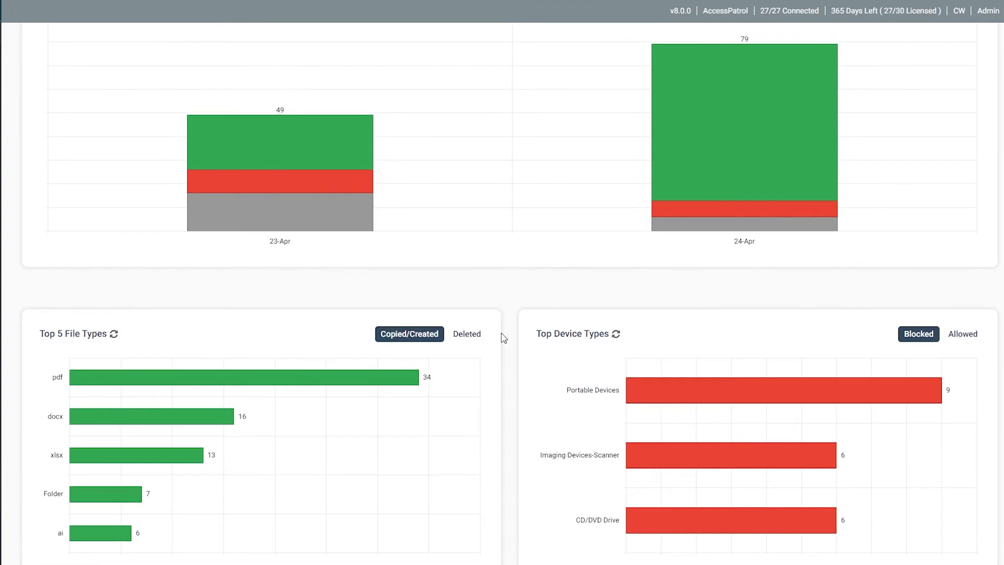
pyautogui.scroll(-3)
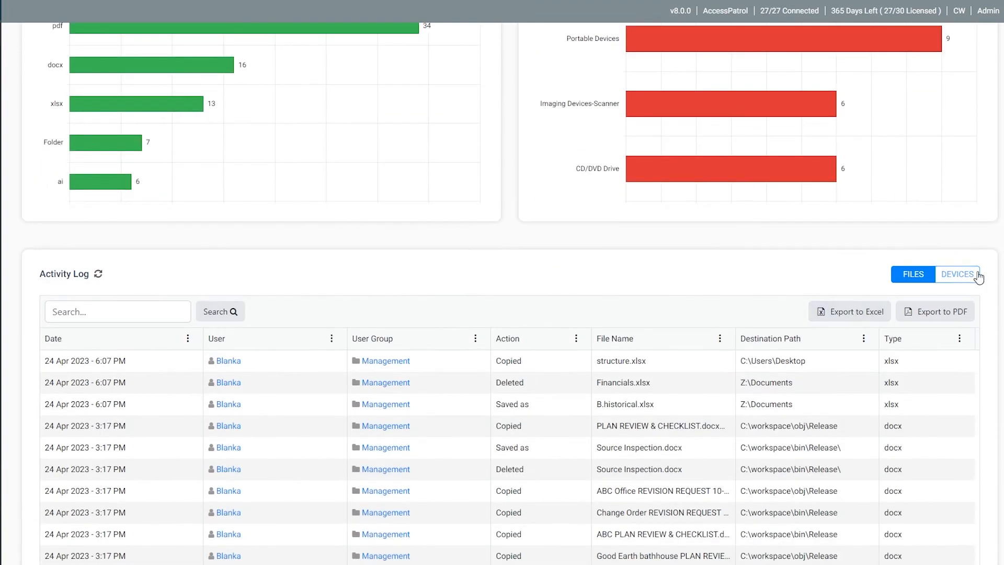
pyautogui.click(957, 274)
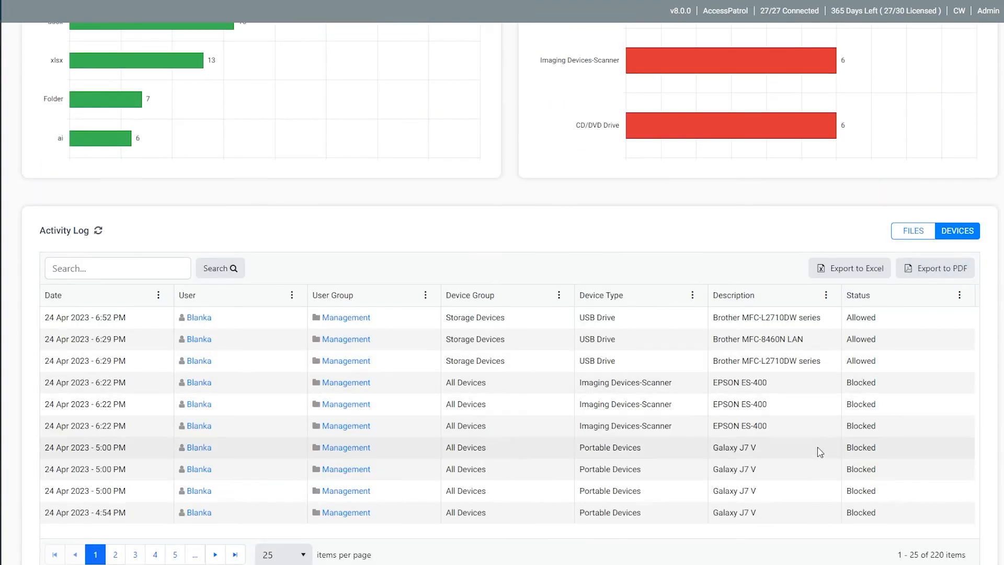